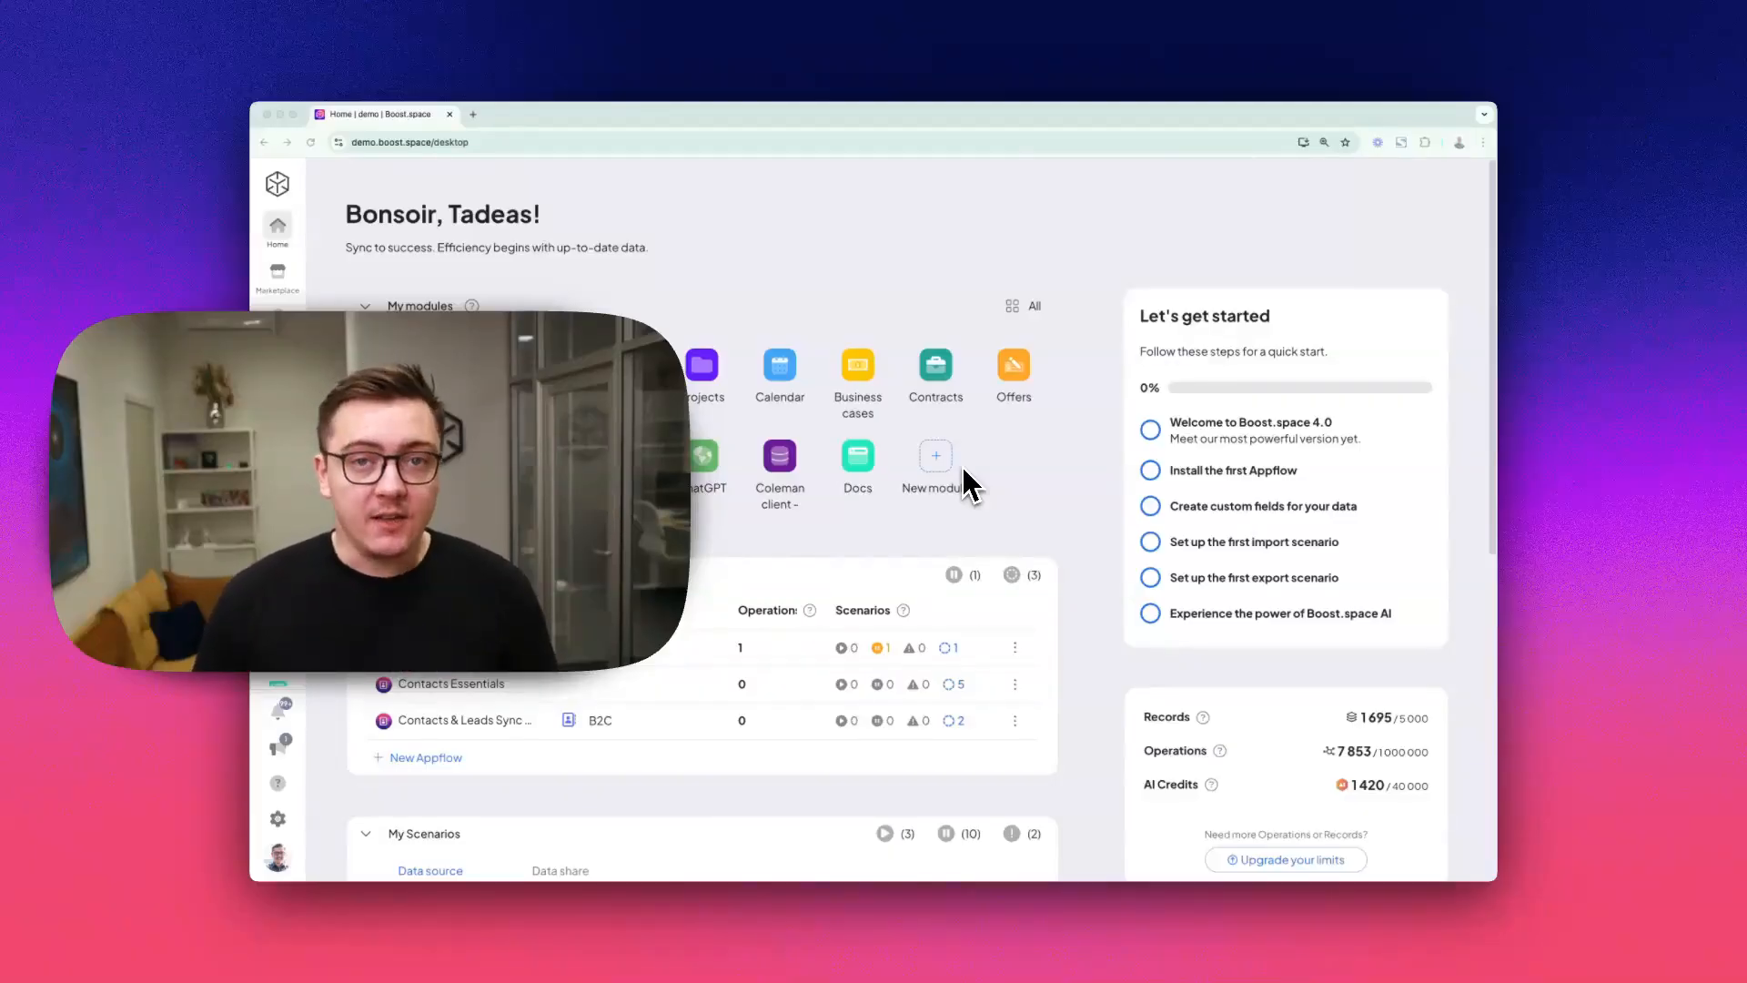
mouse_move(1381, 803)
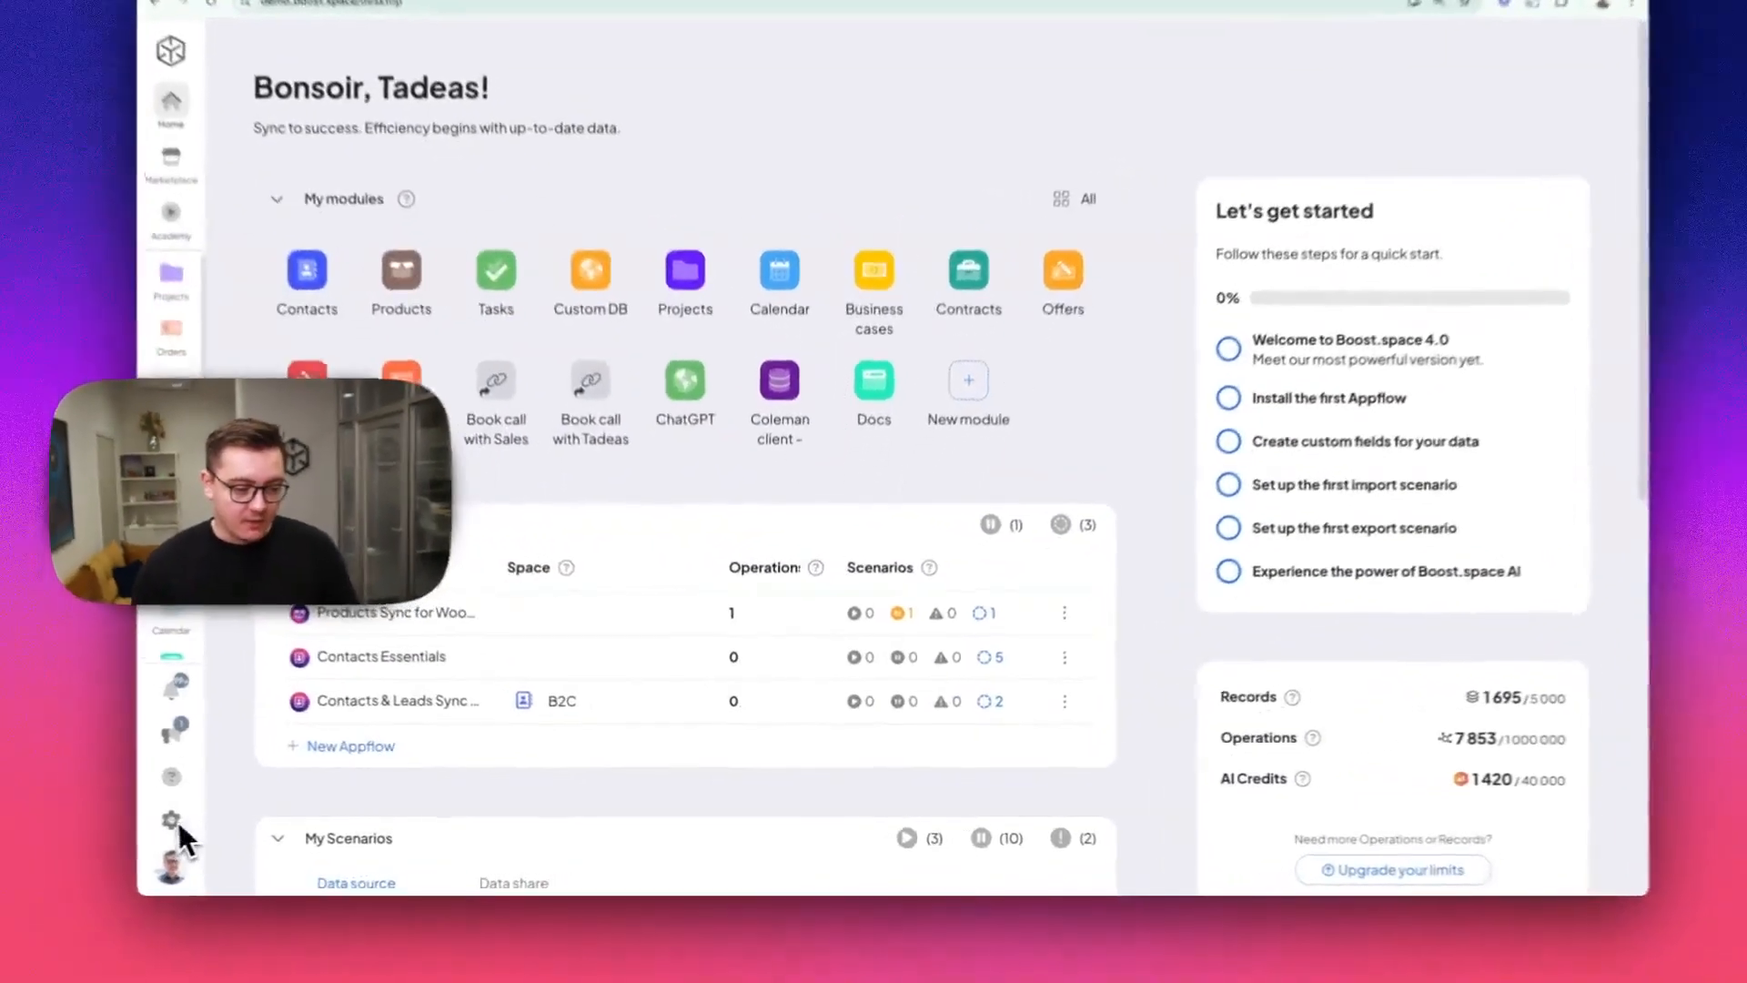
left_click(169, 818)
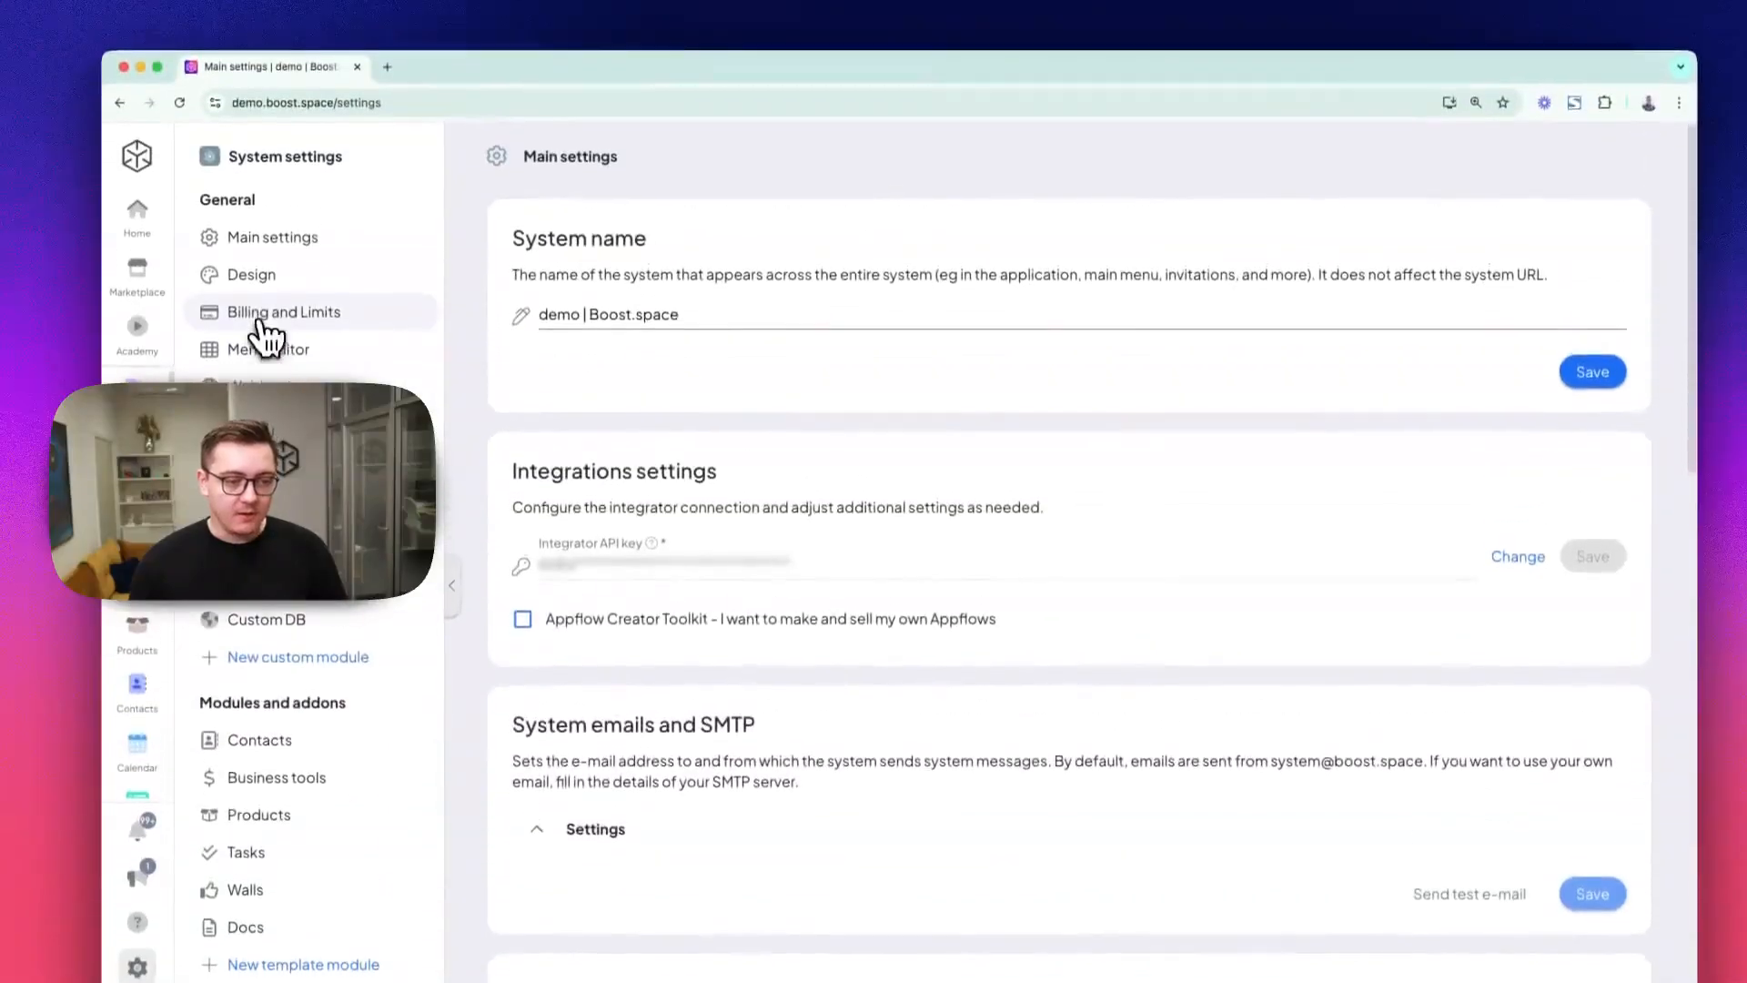
left_click(283, 312)
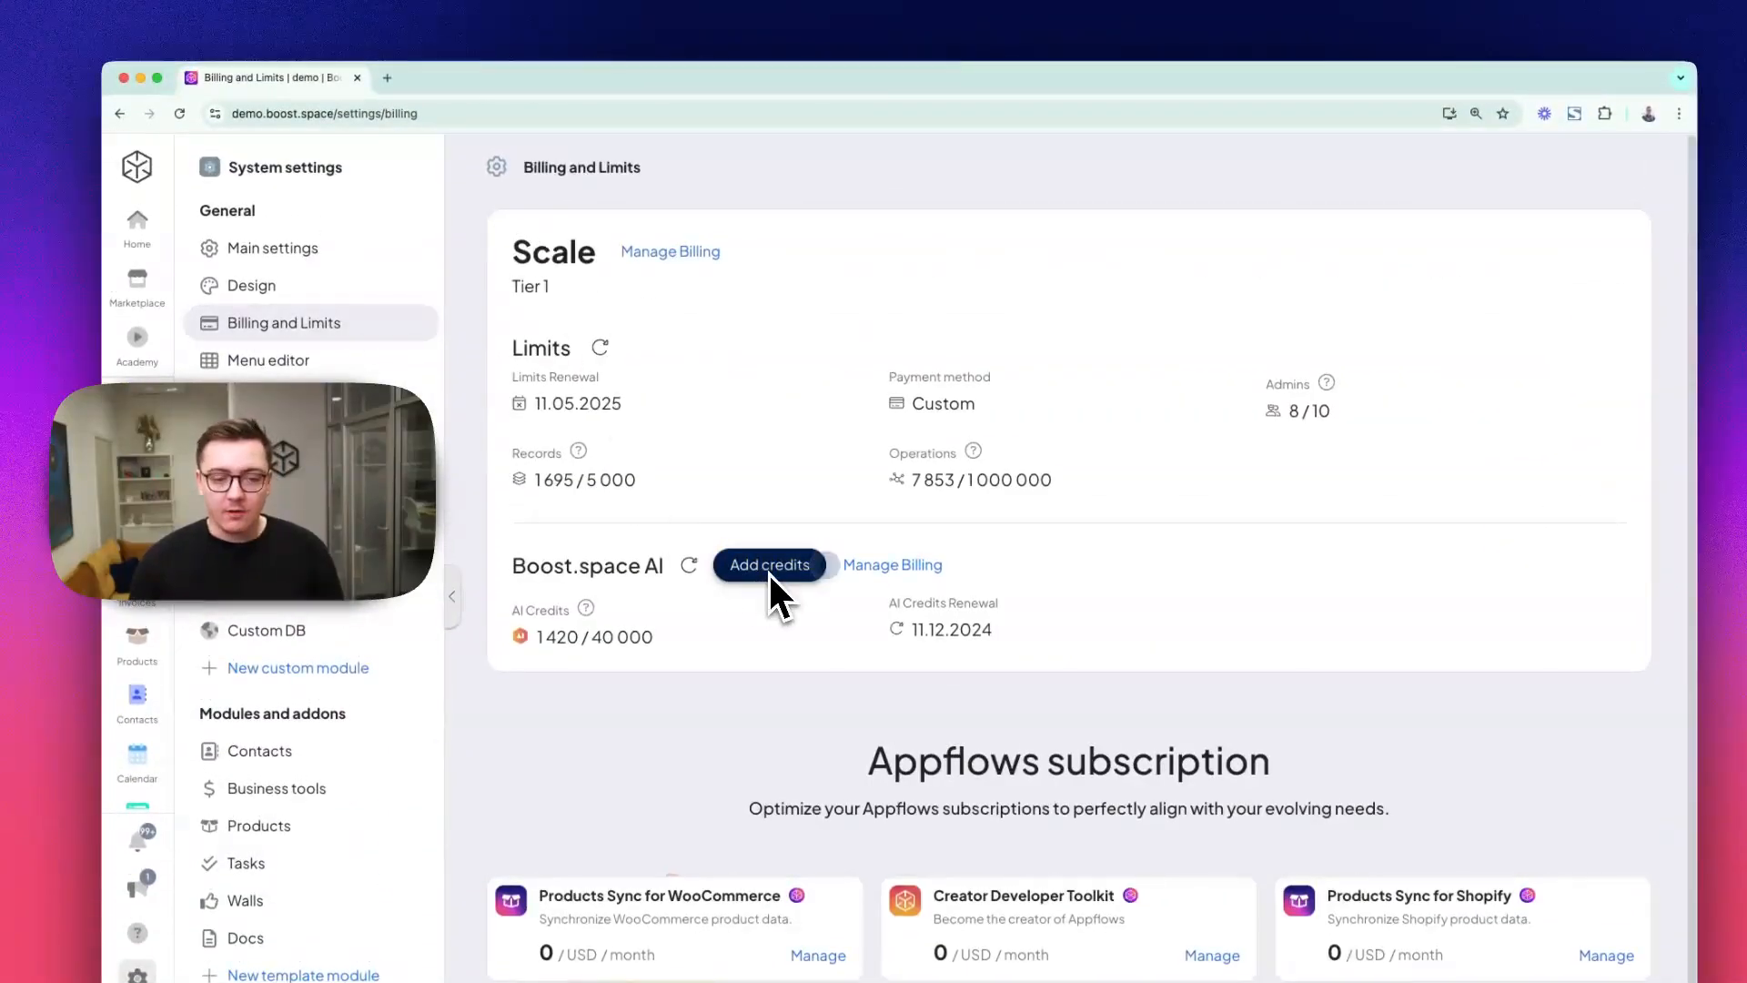
left_click(769, 565)
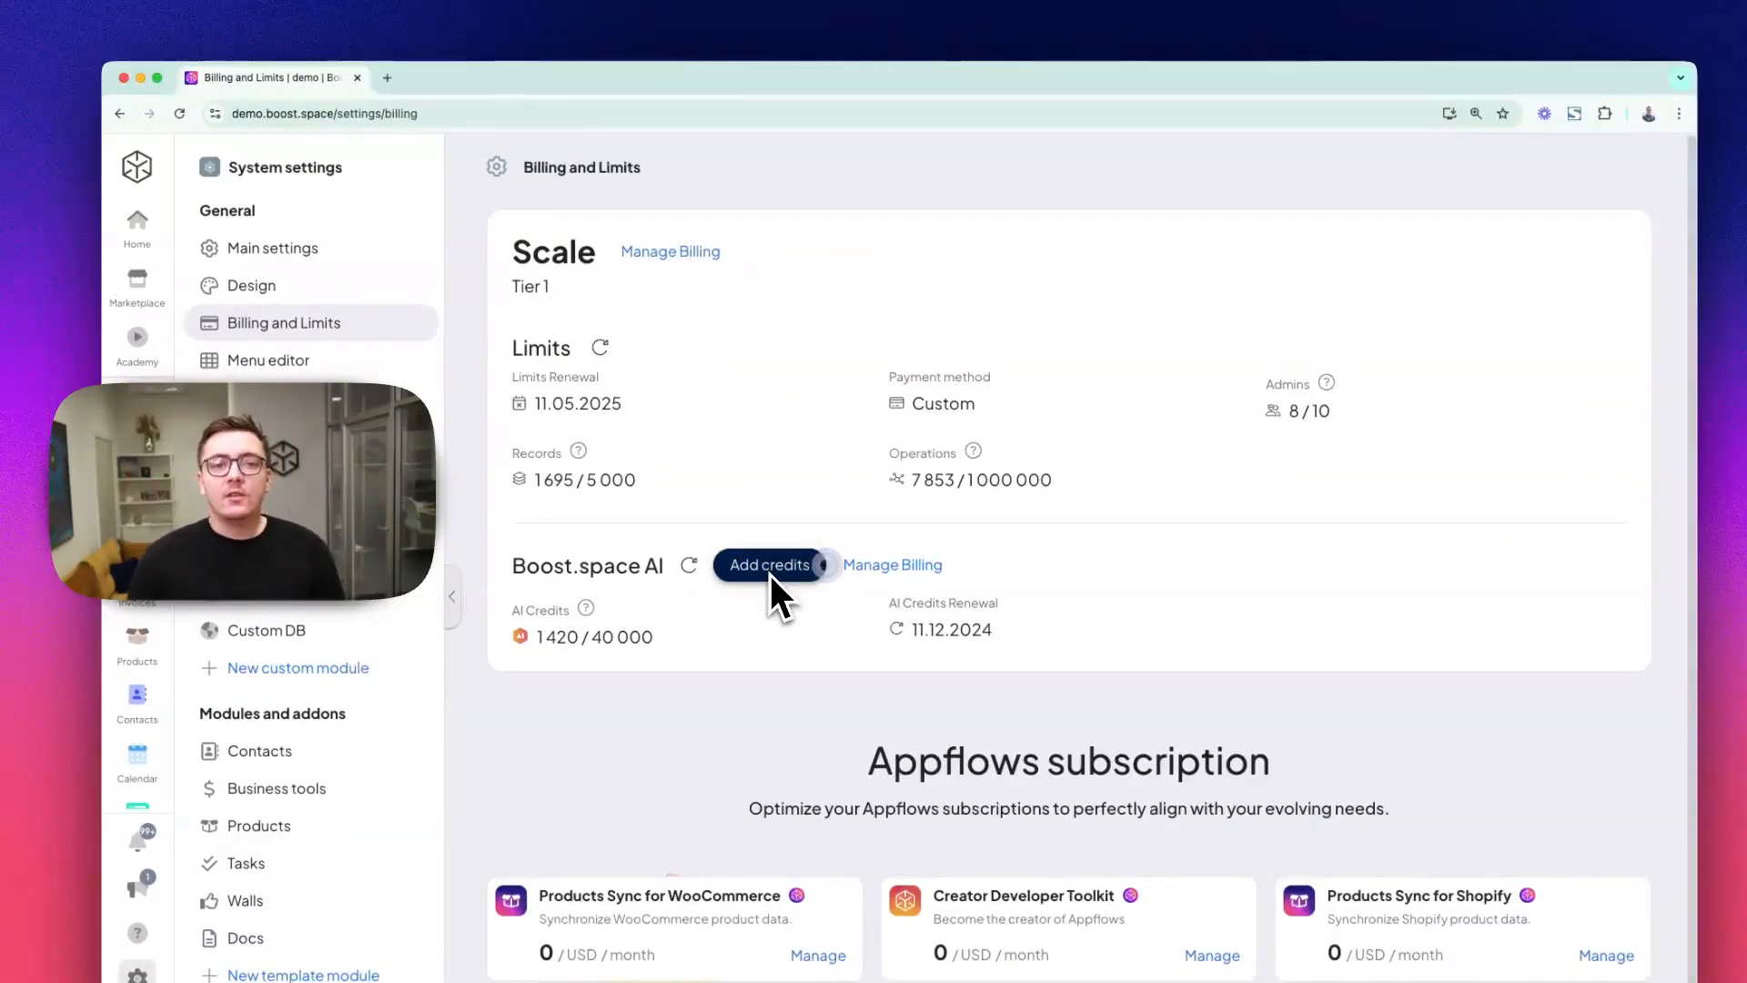
left_click(135, 233)
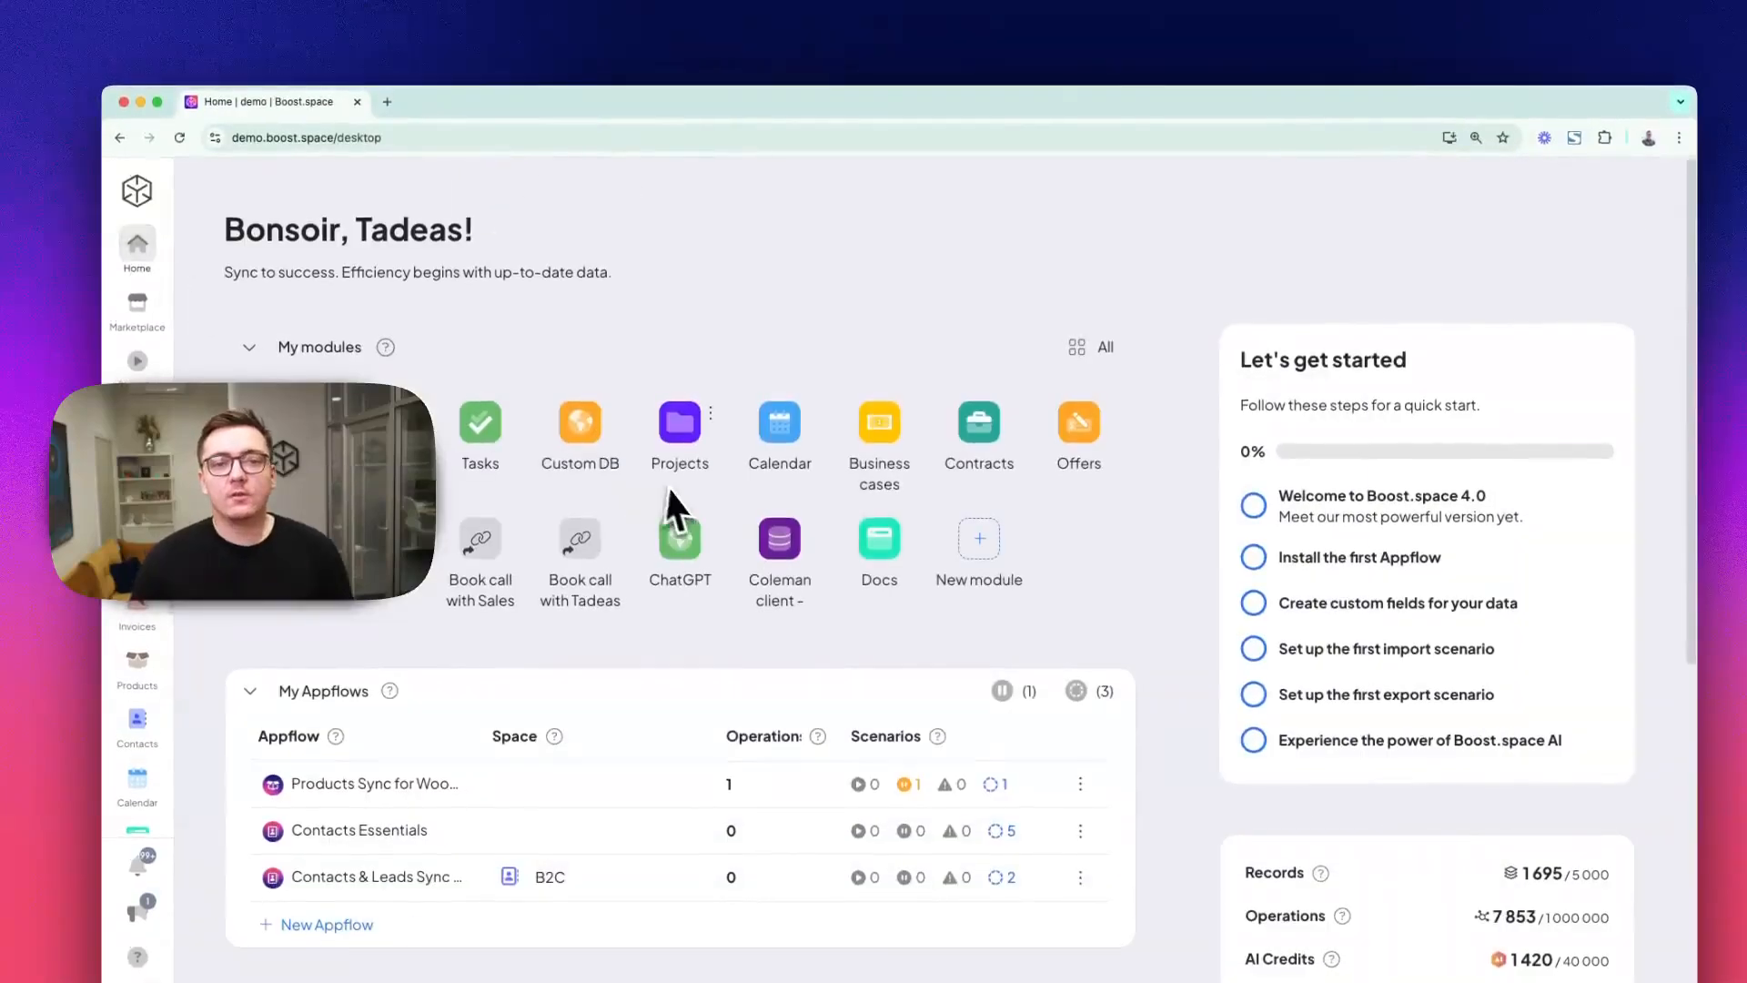
scroll("down", 3)
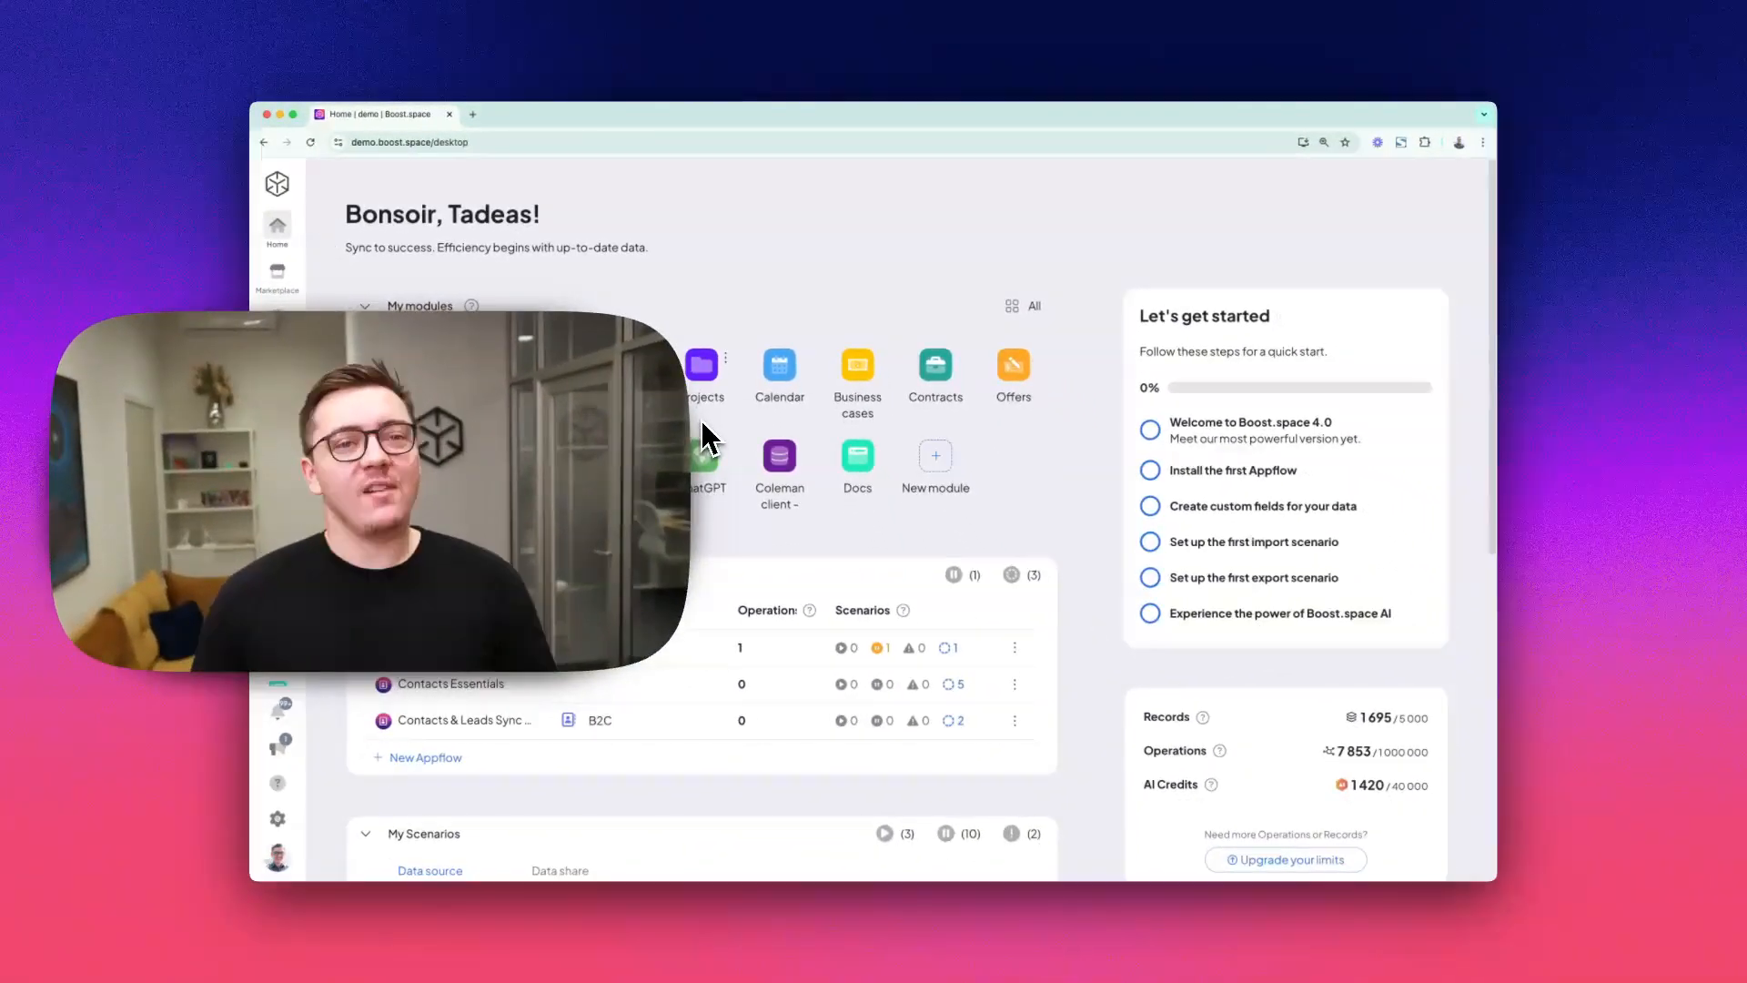